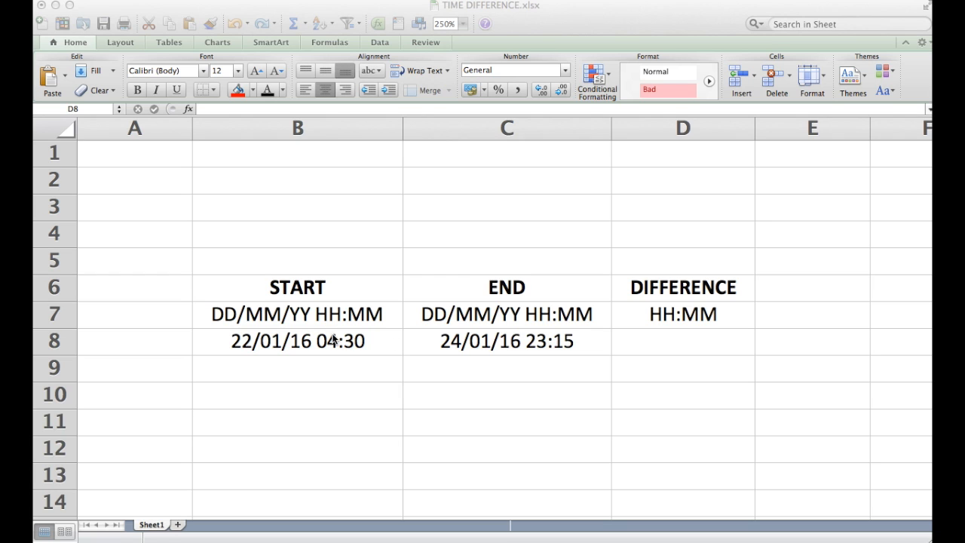
Inspect the full end date-time value in cell C8.
{"action": "left_click", "coordinate": [507, 341]}
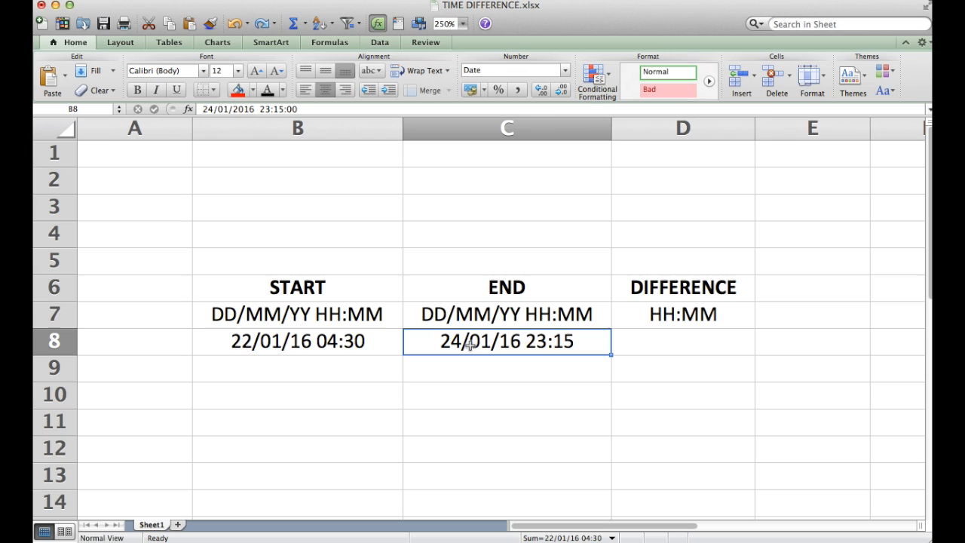
{"action": "left_click", "coordinate": [507, 340]}
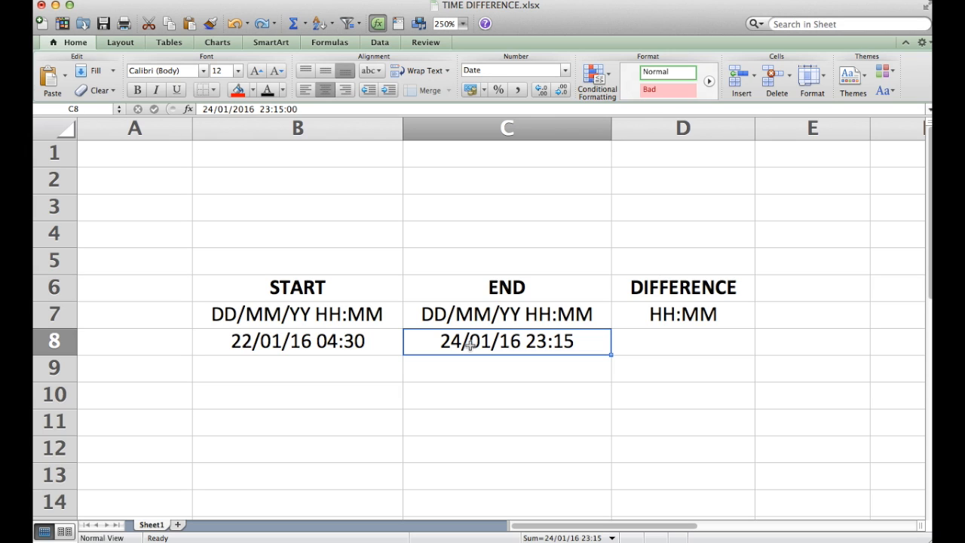
{"action": "mouse_move", "coordinate": [378, 366]}
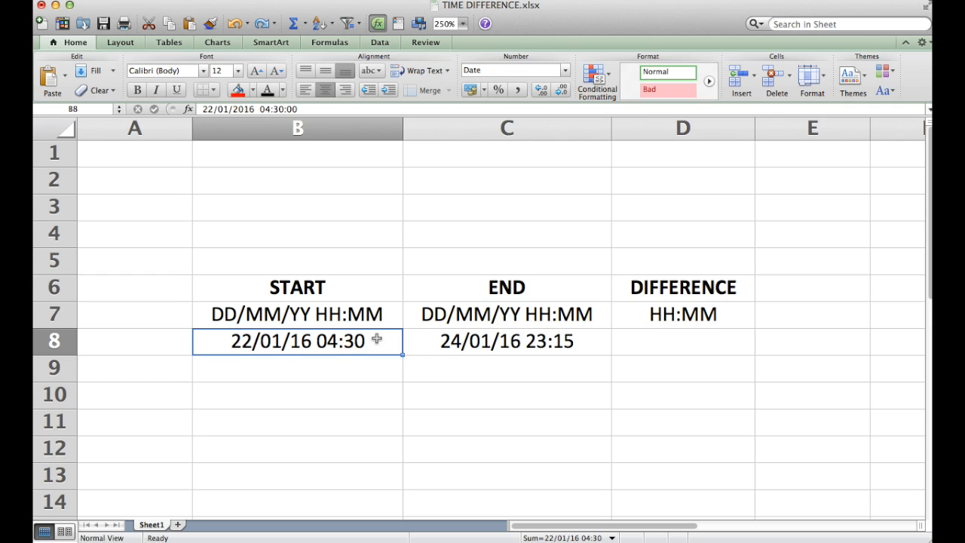
{"action": "mouse_move", "coordinate": [426, 341]}
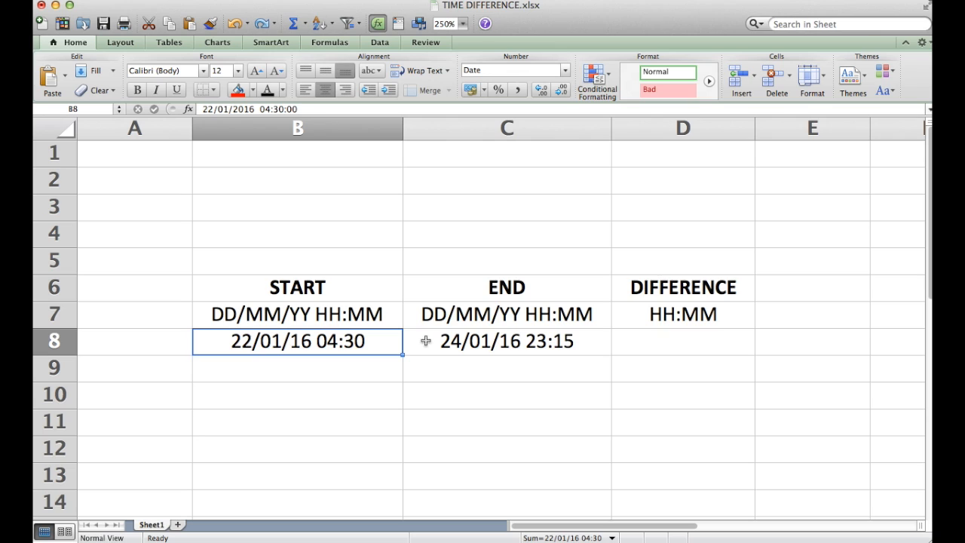
{"action": "left_click", "coordinate": [507, 340]}
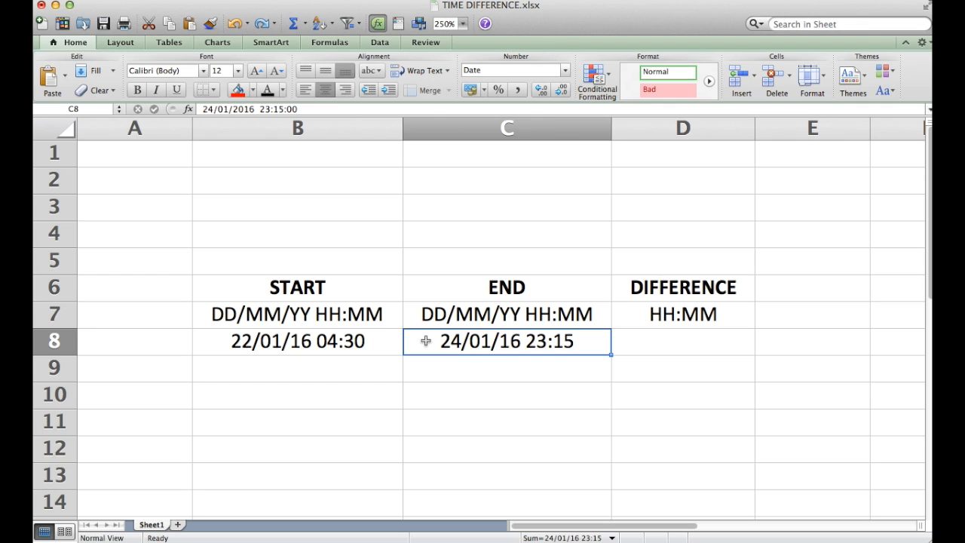
Enter the formula =C8-B8 in D8, giving the raw difference 2,78125.
{"action": "left_click", "coordinate": [683, 341]}
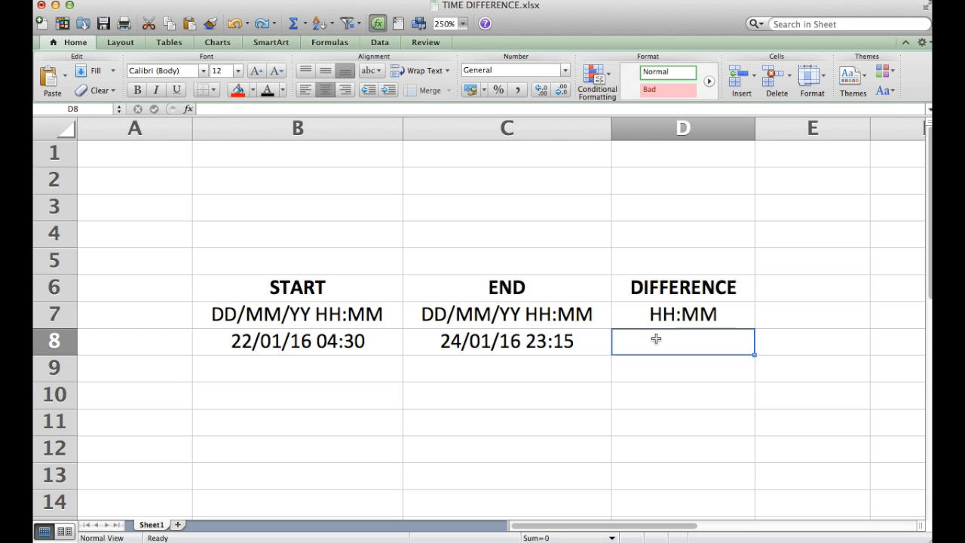
{"action": "type", "text": "="}
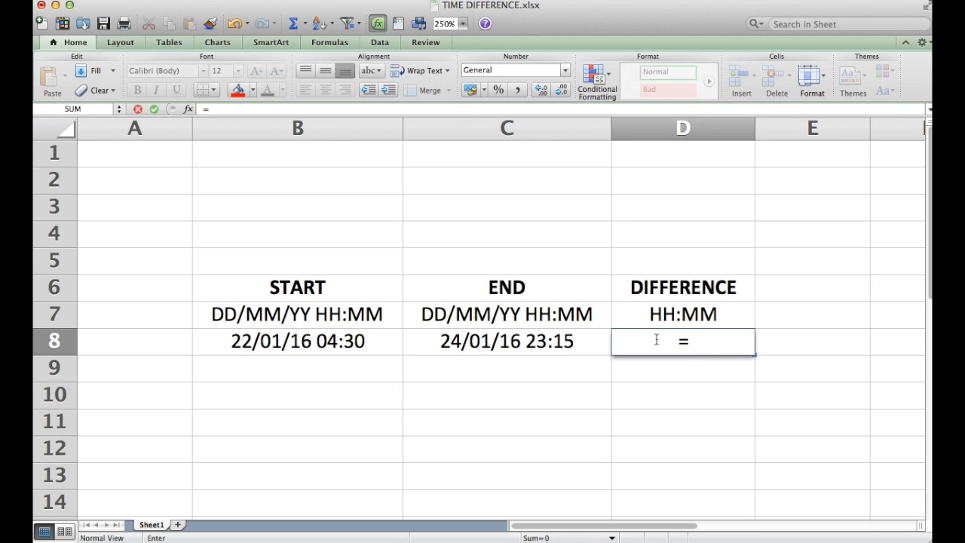
{"action": "left_click", "coordinate": [506, 341]}
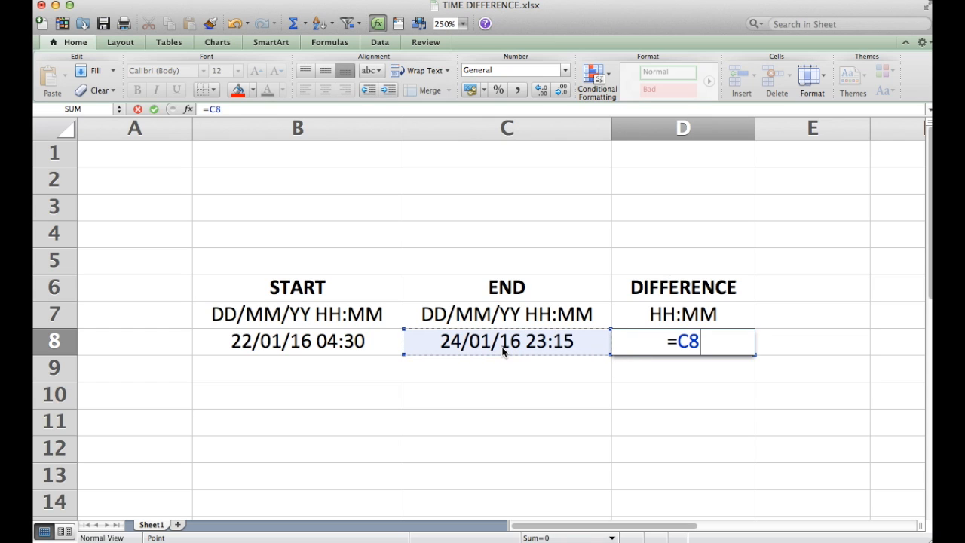
{"action": "type", "text": "-"}
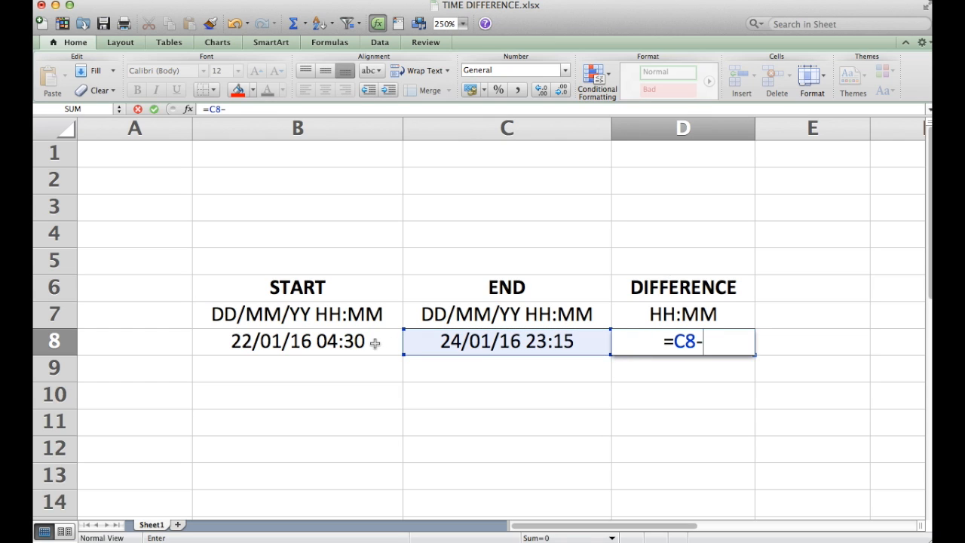
{"action": "left_click", "coordinate": [297, 341]}
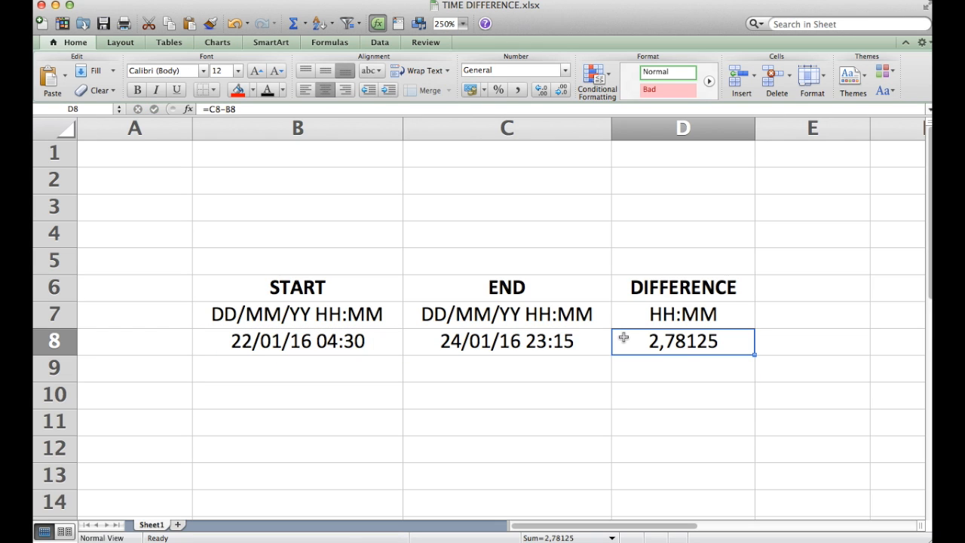
Apply the custom hh:mm number format to D8 so it shows 18:45.
{"action": "right_click", "coordinate": [682, 341]}
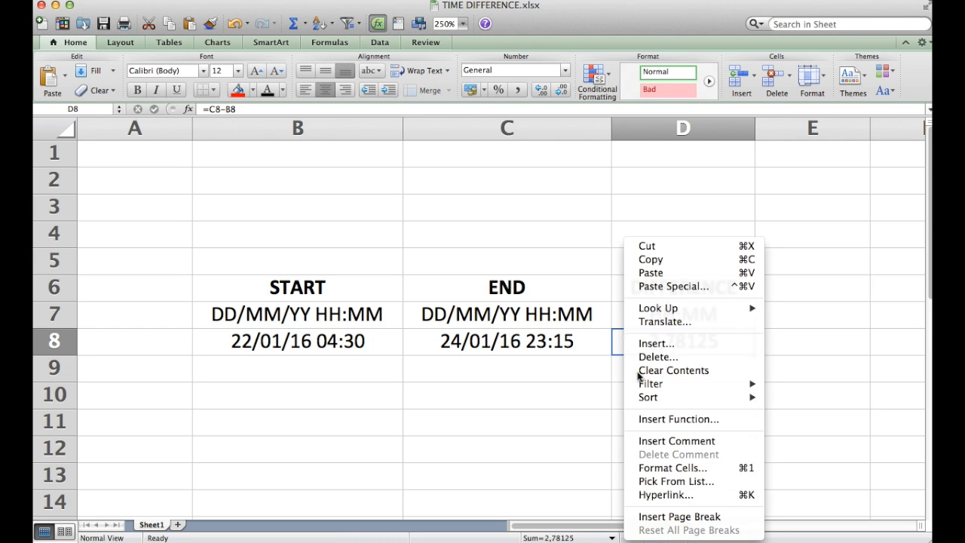
{"action": "left_click", "coordinate": [673, 468]}
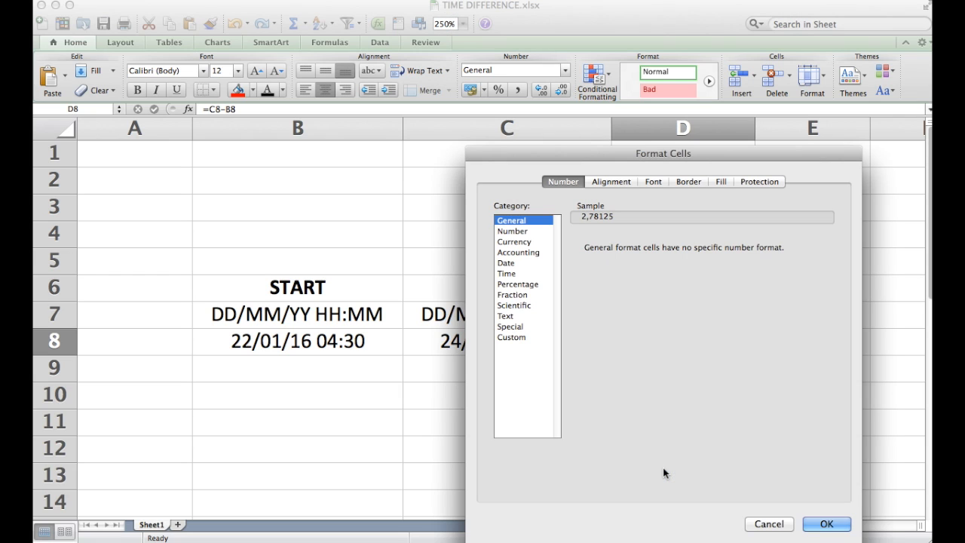
{"action": "mouse_move", "coordinate": [526, 341]}
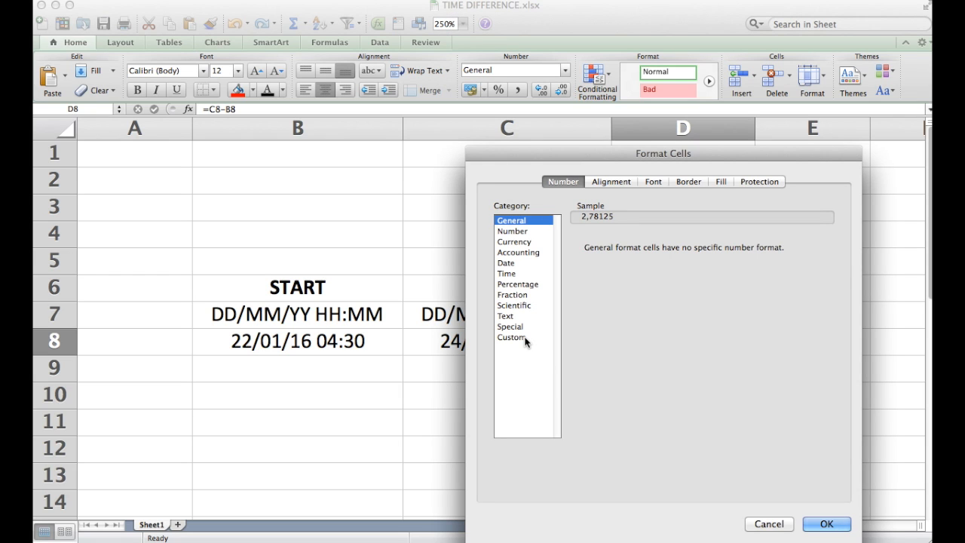
{"action": "left_click", "coordinate": [512, 337]}
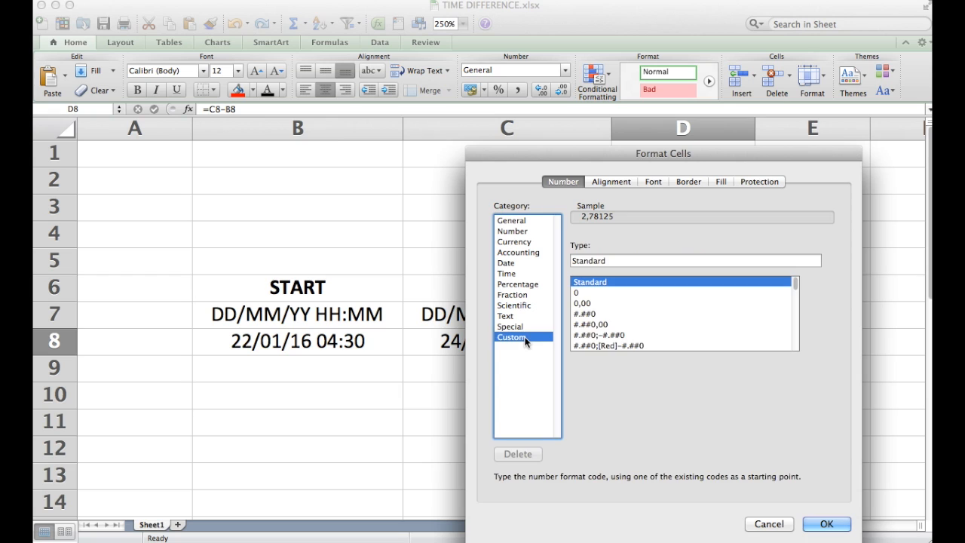
{"action": "scroll", "scroll_direction": "down", "scroll_amount": 3}
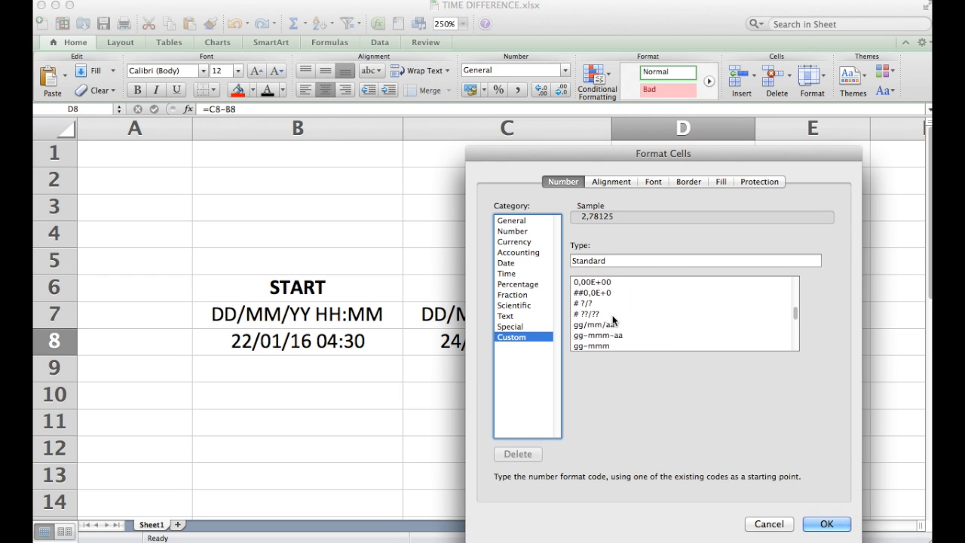
{"action": "scroll", "scroll_direction": "down", "scroll_amount": 3}
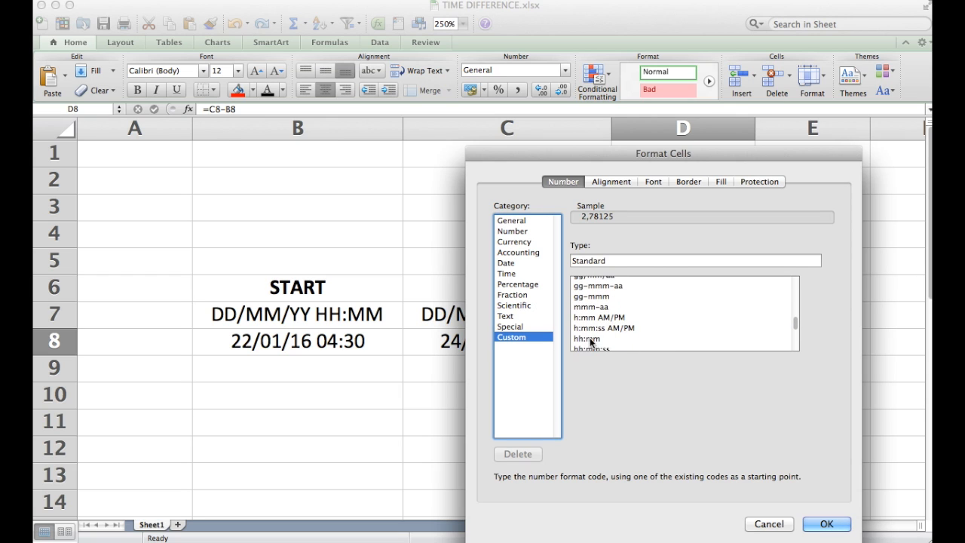
{"action": "left_click", "coordinate": [587, 338]}
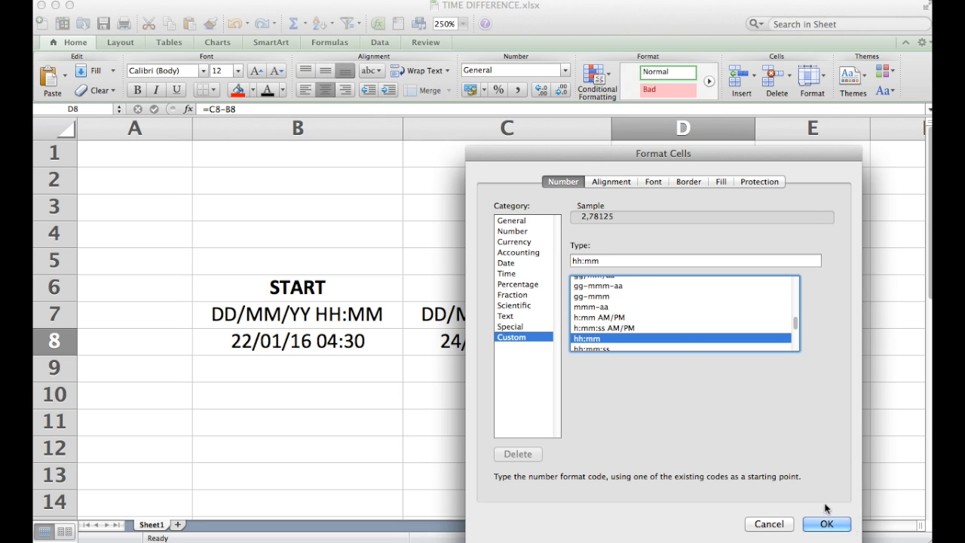
{"action": "left_click", "coordinate": [826, 524]}
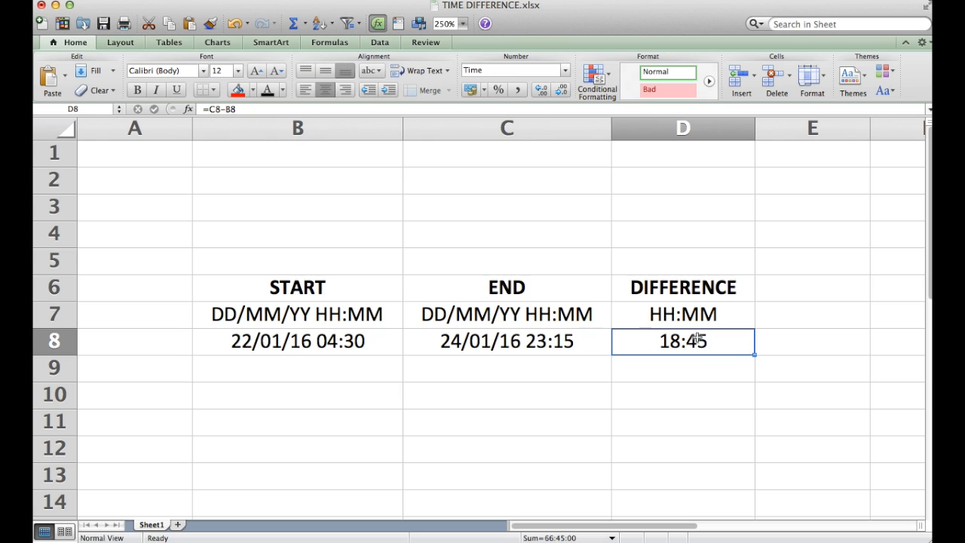
{"action": "mouse_move", "coordinate": [543, 341]}
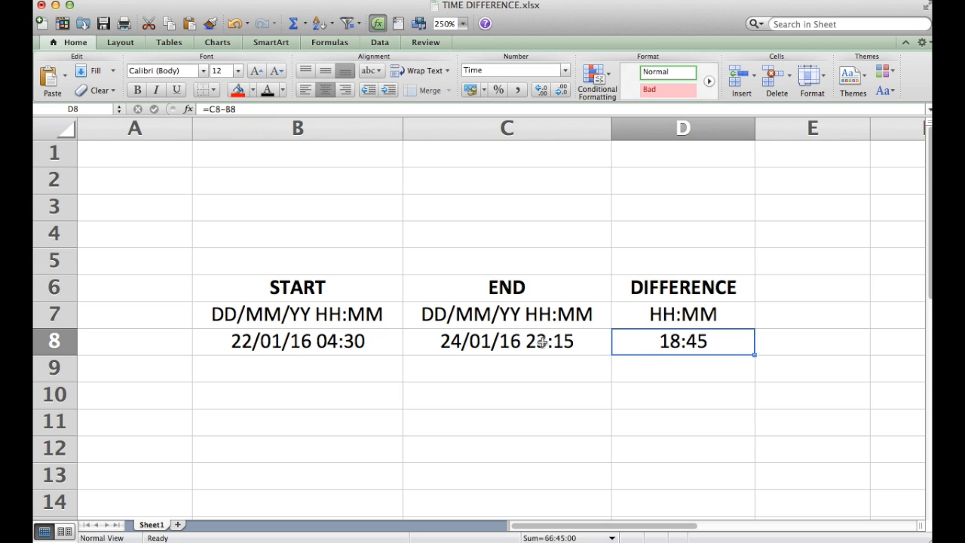
Change D8's custom format code to [h]:mm to show 66:45 elapsed hours.
{"action": "right_click", "coordinate": [507, 341]}
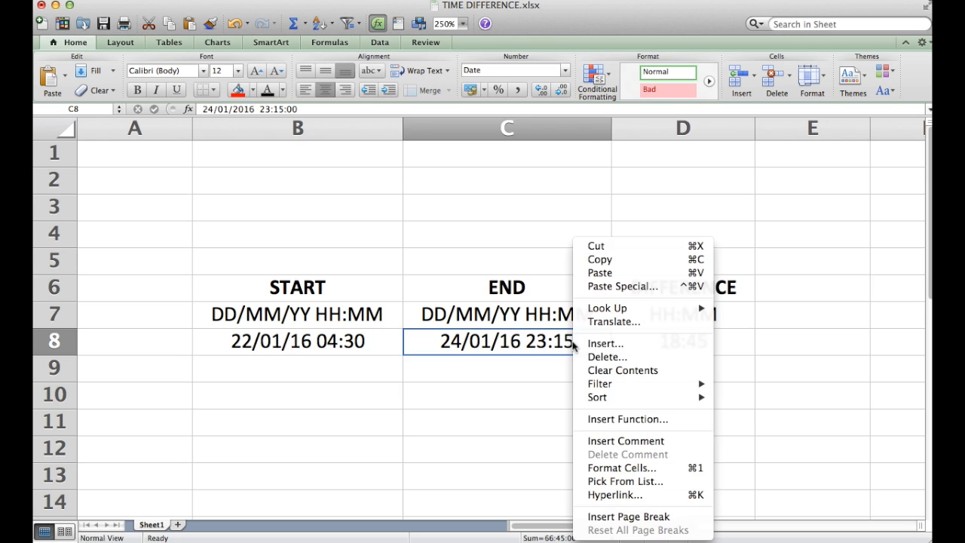
{"action": "left_click", "coordinate": [297, 341]}
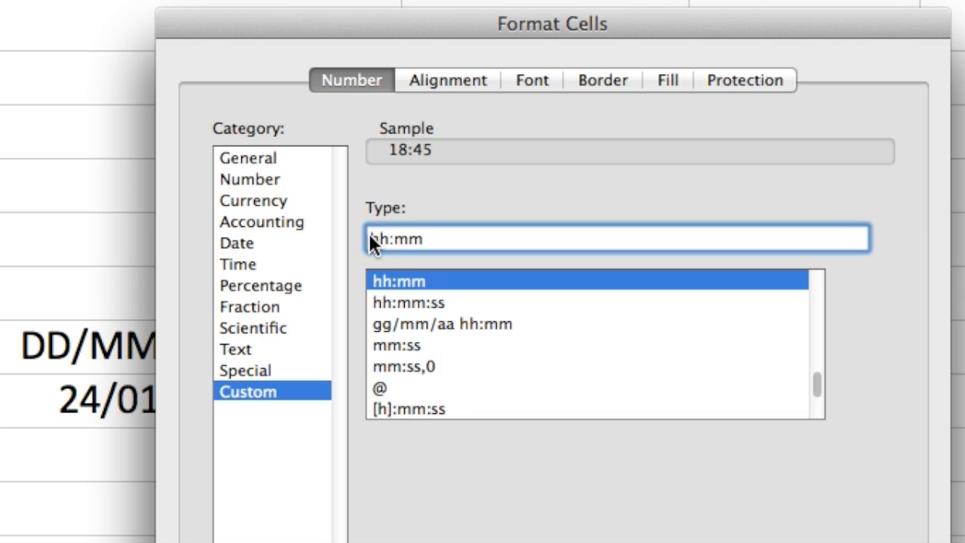
{"action": "left_click", "coordinate": [392, 238]}
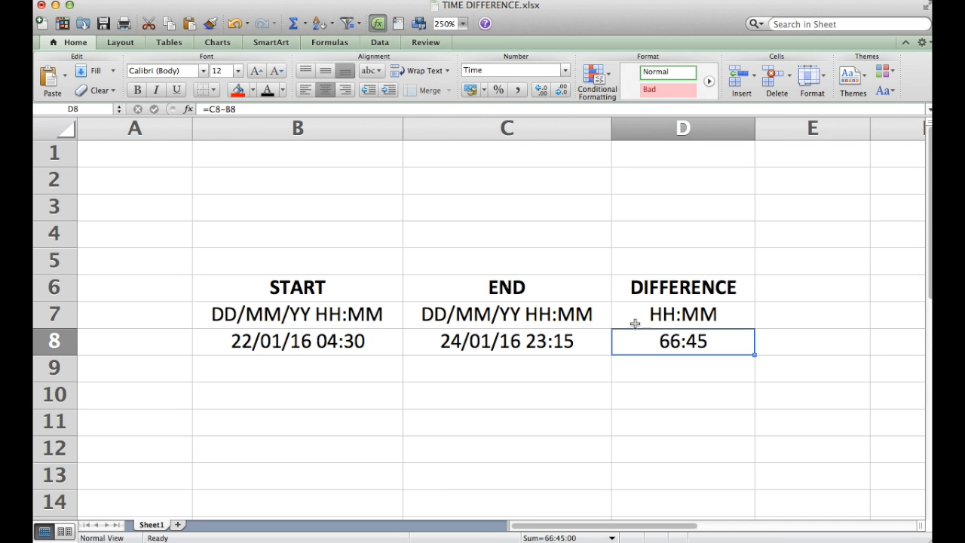
{"action": "mouse_move", "coordinate": [636, 347]}
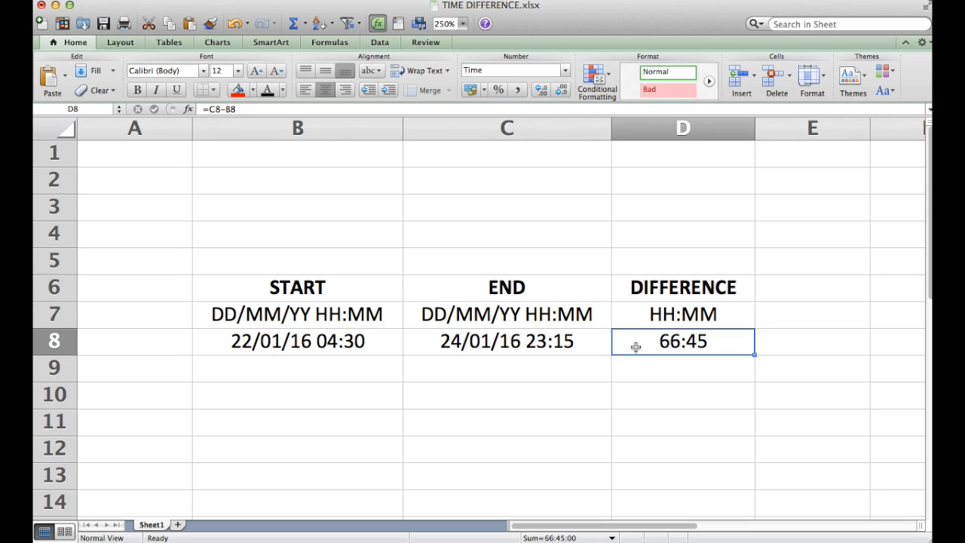
{"action": "left_click", "coordinate": [506, 341]}
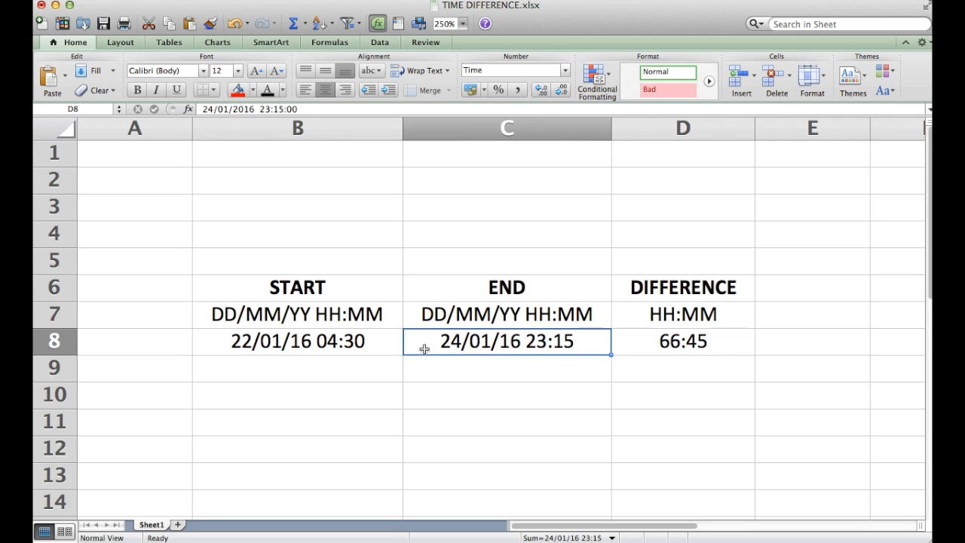
{"action": "left_click", "coordinate": [297, 341]}
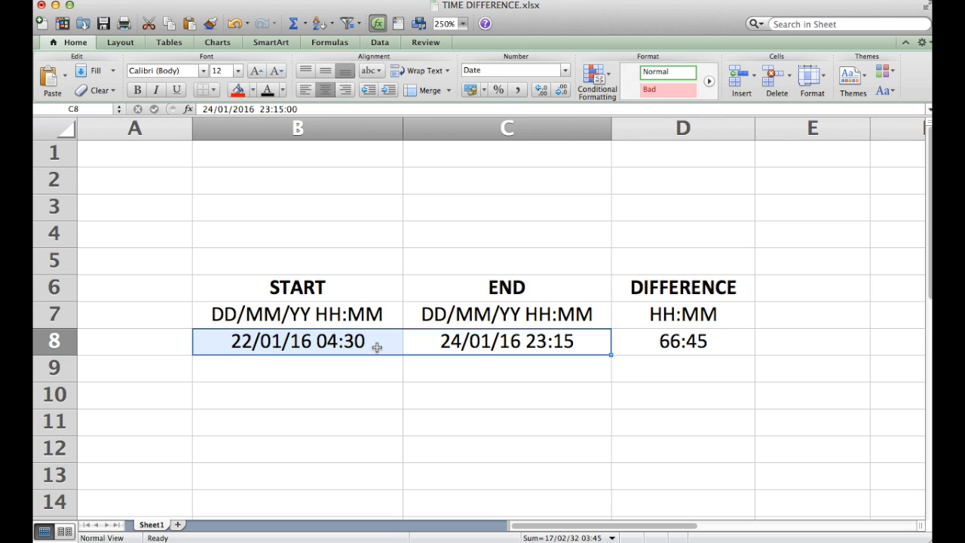
{"action": "mouse_move", "coordinate": [391, 365]}
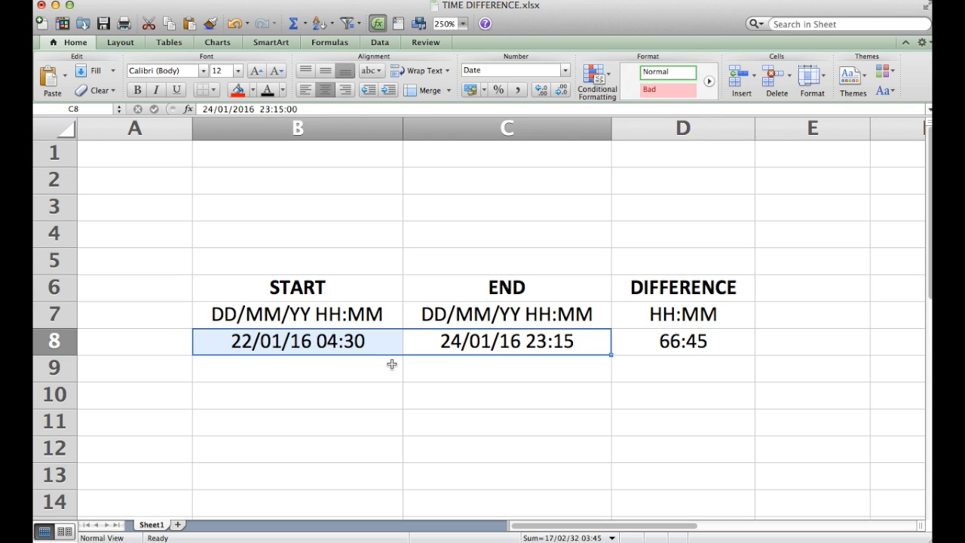